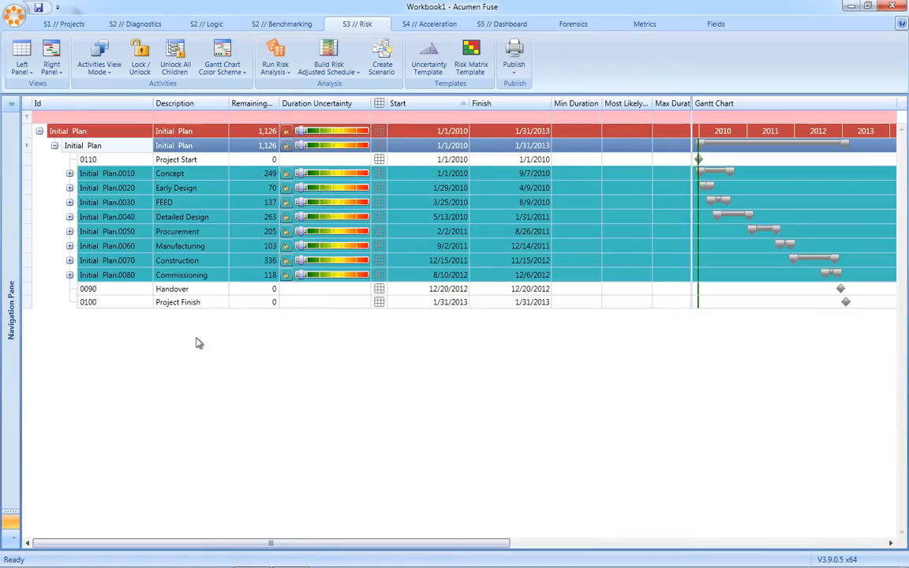
pyautogui.moveTo(301, 131)
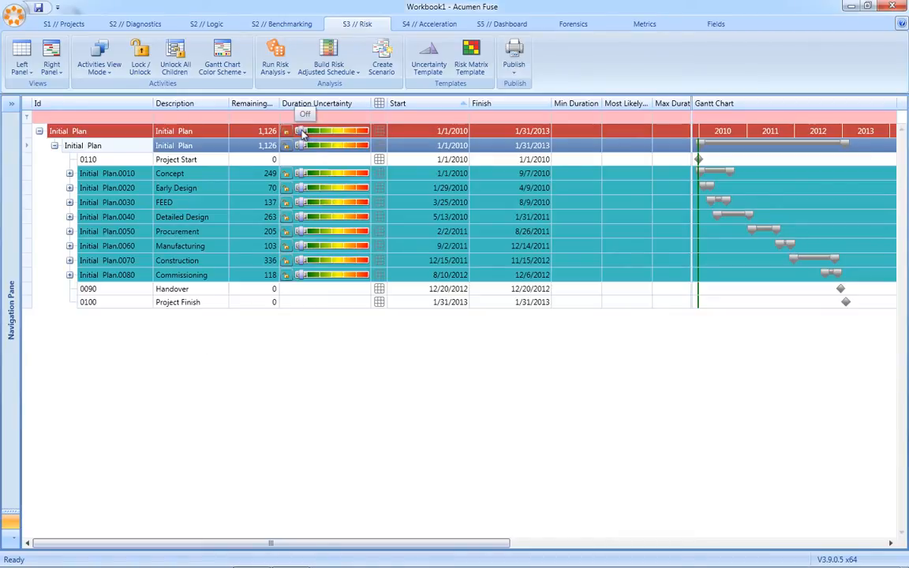
pyautogui.moveTo(295, 391)
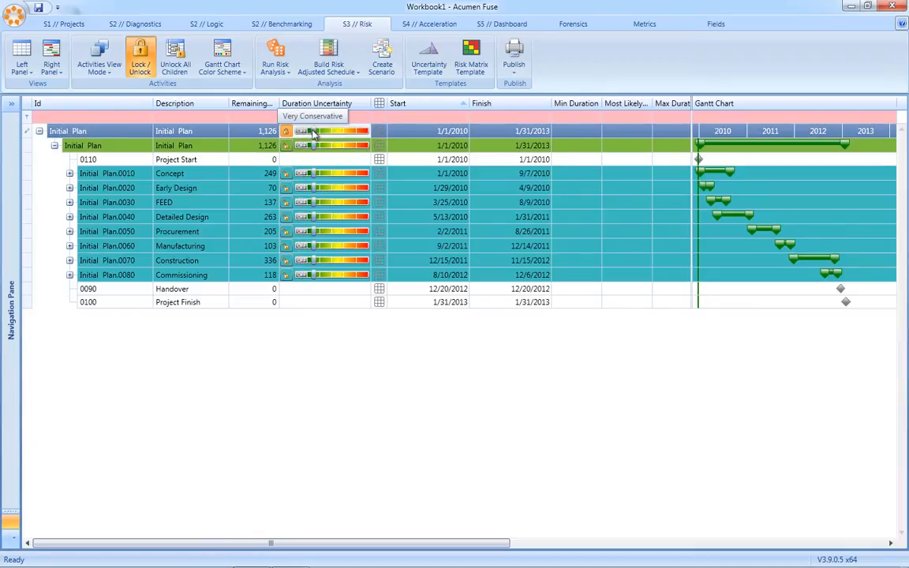
# Set whole-plan duration uncertainty to Very Aggressive, ease Detailed Design, and show uncertainty factor definitions.
pyautogui.moveTo(315, 131); pyautogui.dragTo(360, 131)
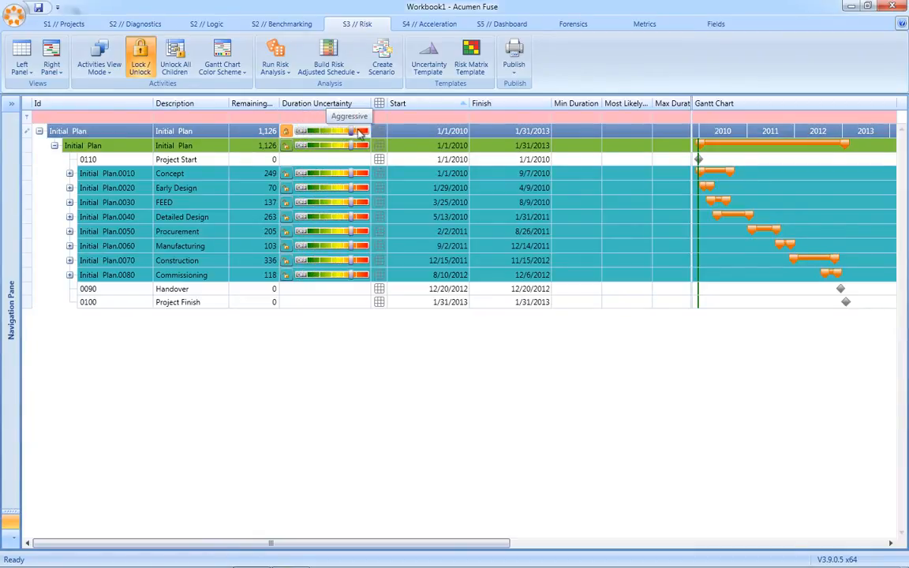
pyautogui.moveTo(351, 134)
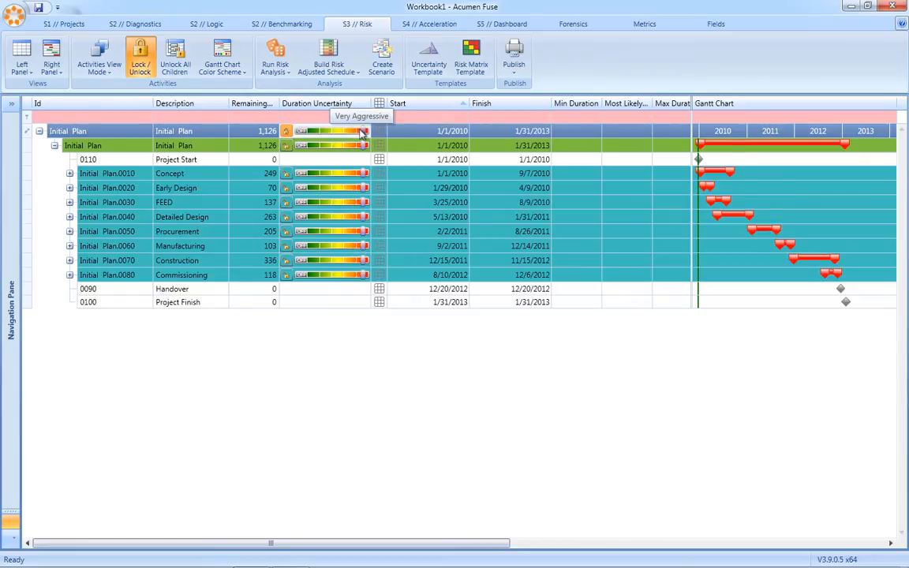
pyautogui.click(69, 275)
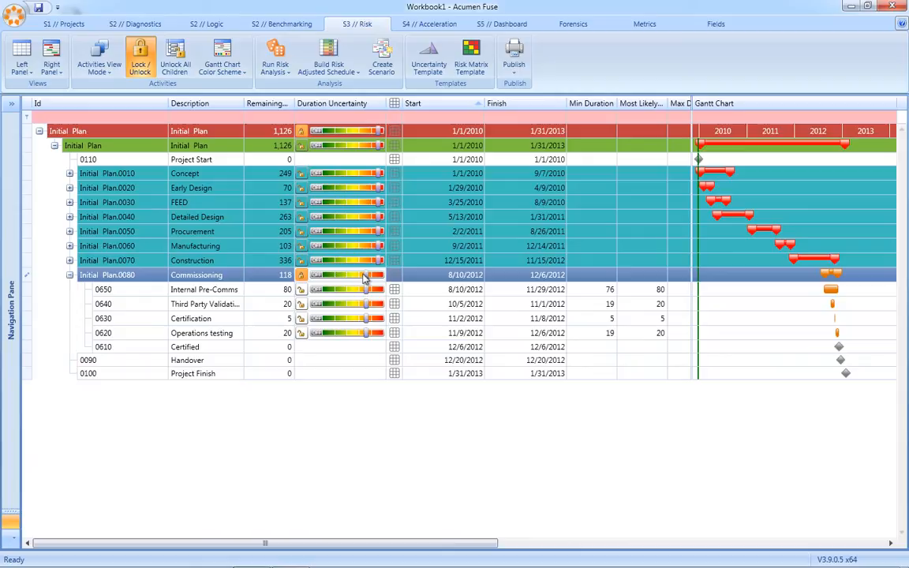
pyautogui.moveTo(377, 219)
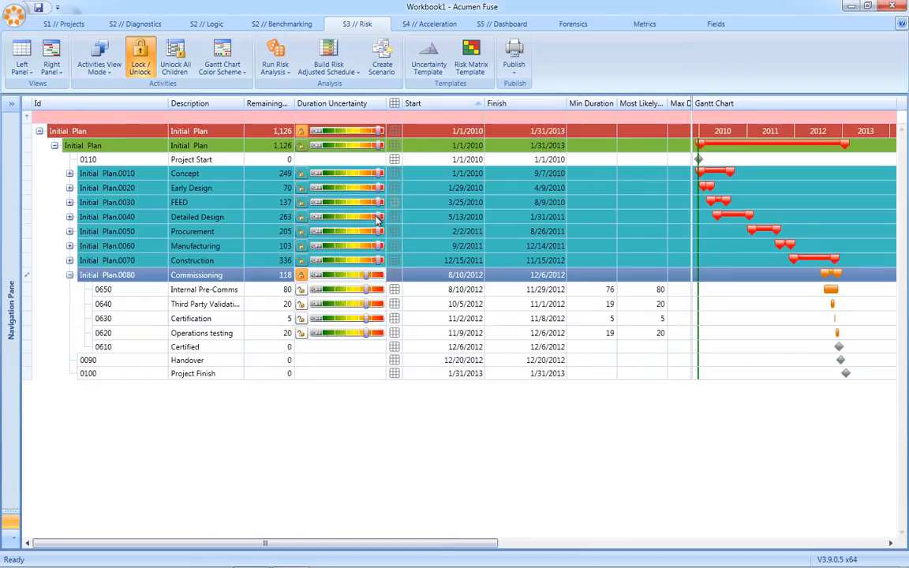
pyautogui.click(197, 217)
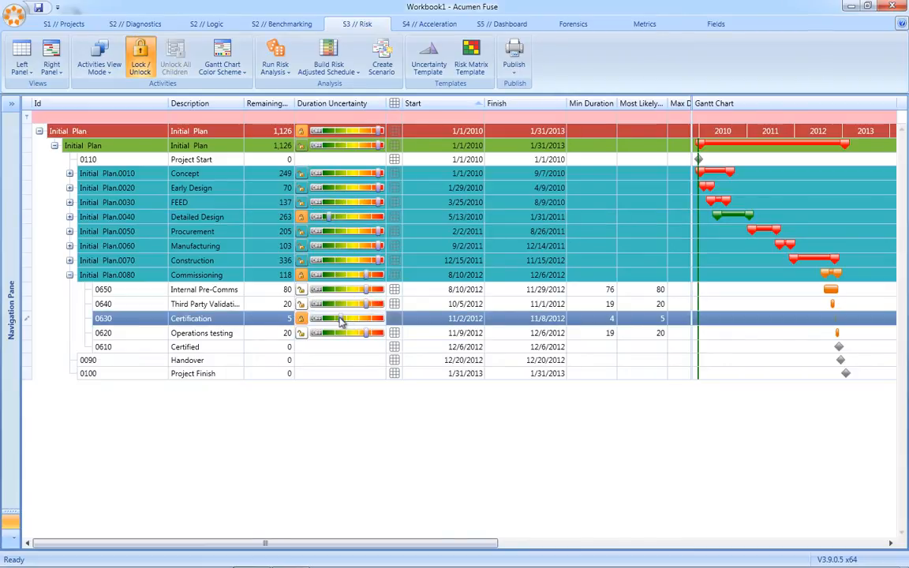
pyautogui.click(429, 59)
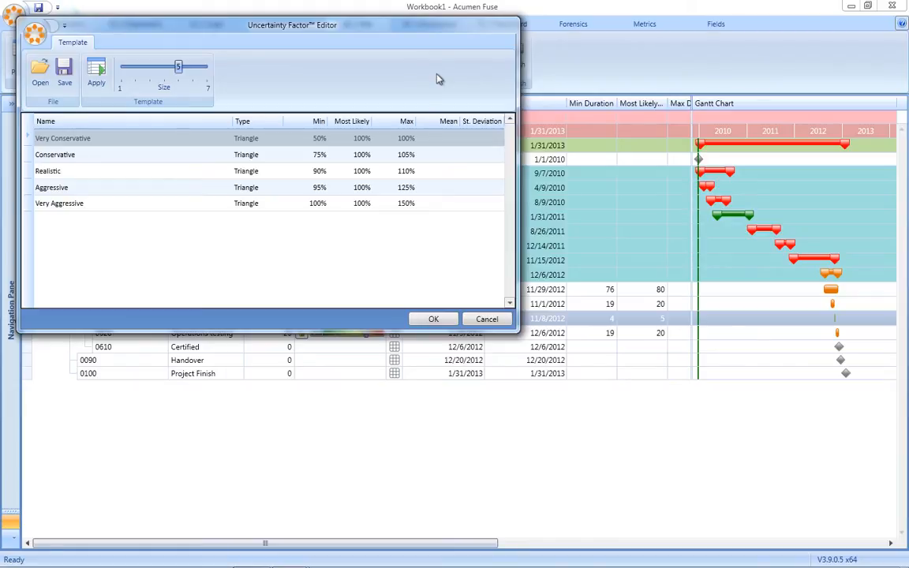
# Confirm the Uncertainty Factor Editor with OK to return to the schedule.
pyautogui.click(487, 318)
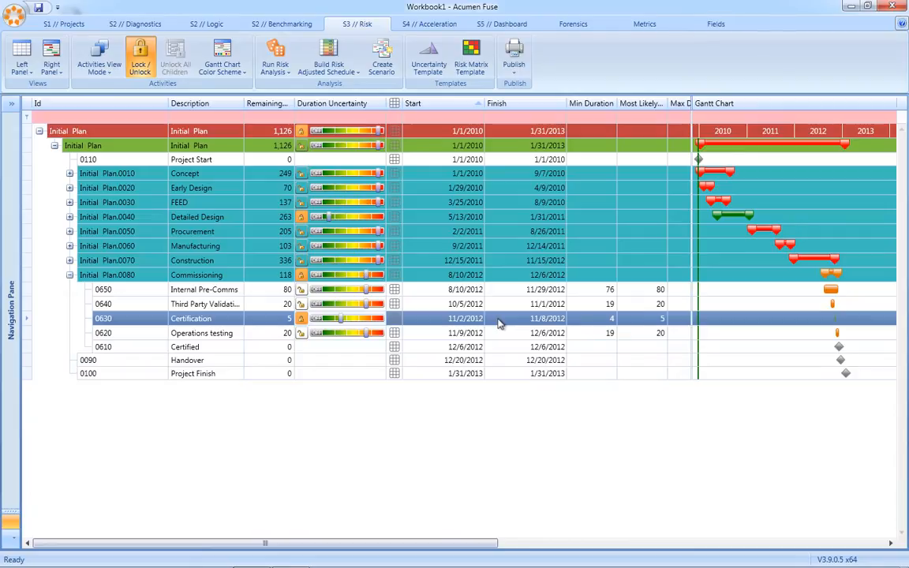
pyautogui.moveTo(408, 281)
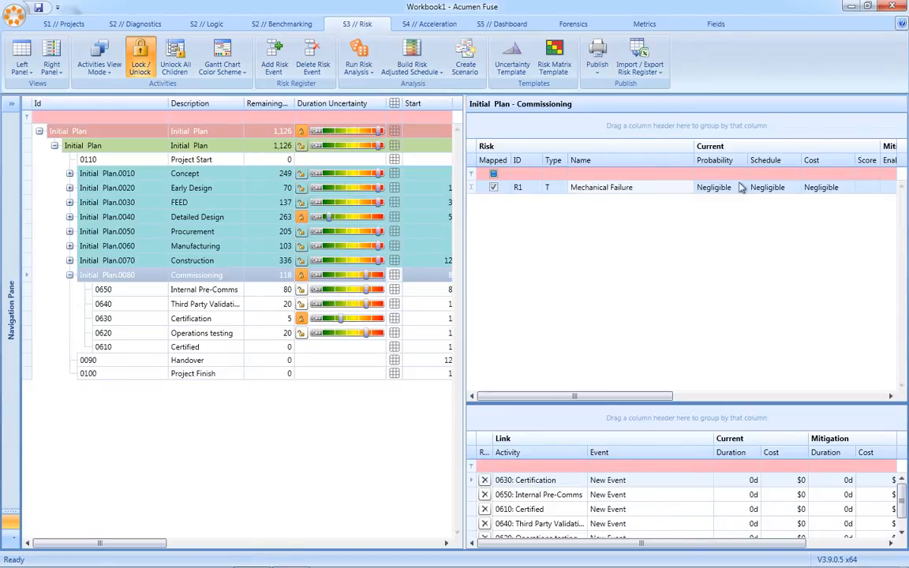
# Rate Mechanical Failure's probability and cost impact as High.
pyautogui.click(741, 187)
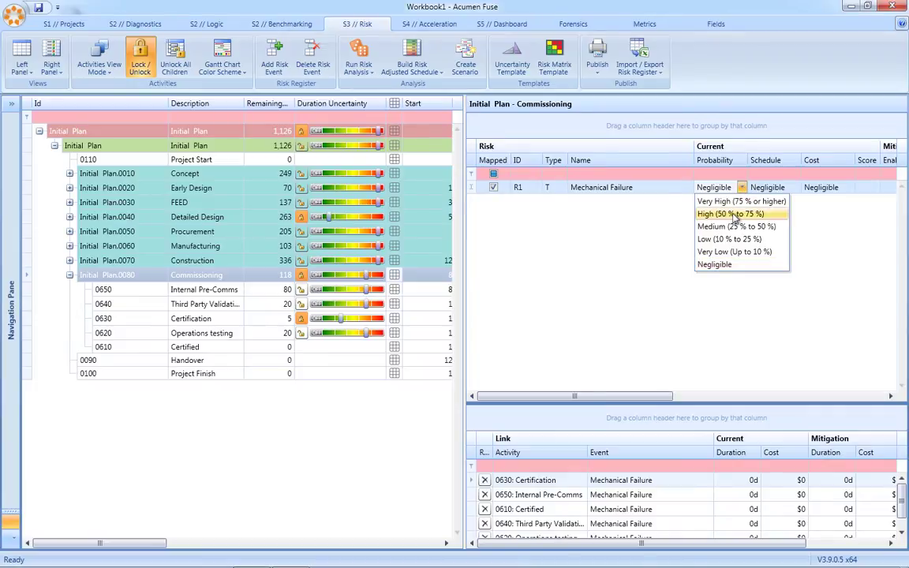
pyautogui.click(733, 213)
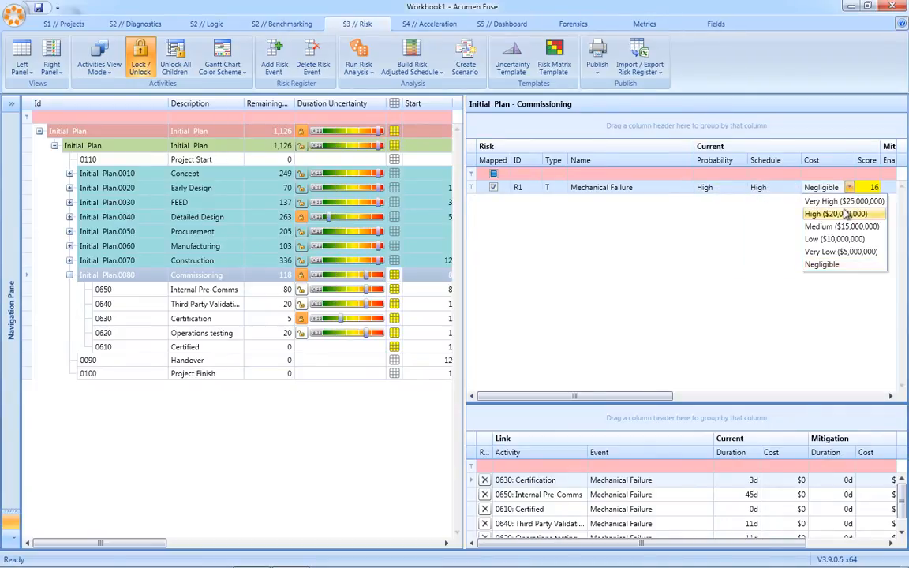
pyautogui.click(838, 214)
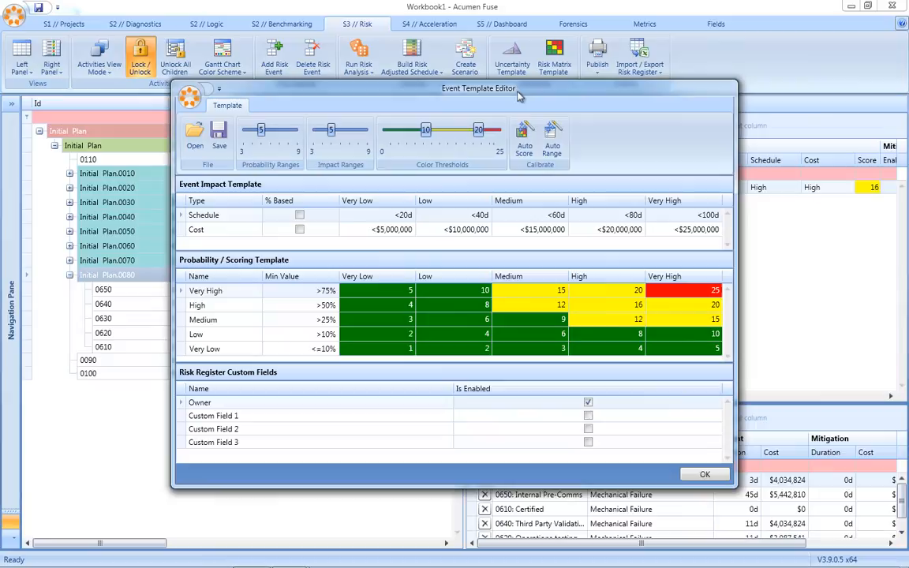
pyautogui.moveTo(461, 116)
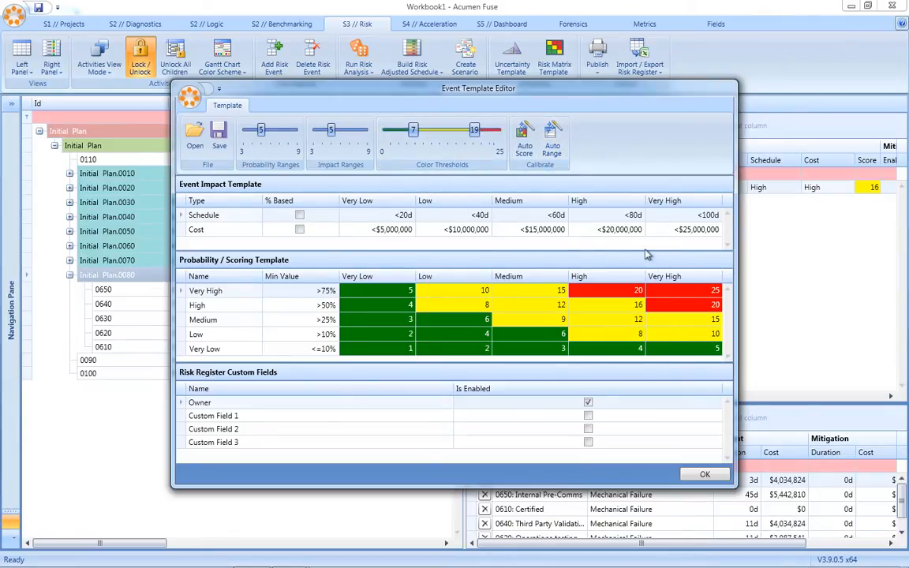
pyautogui.moveTo(652, 251)
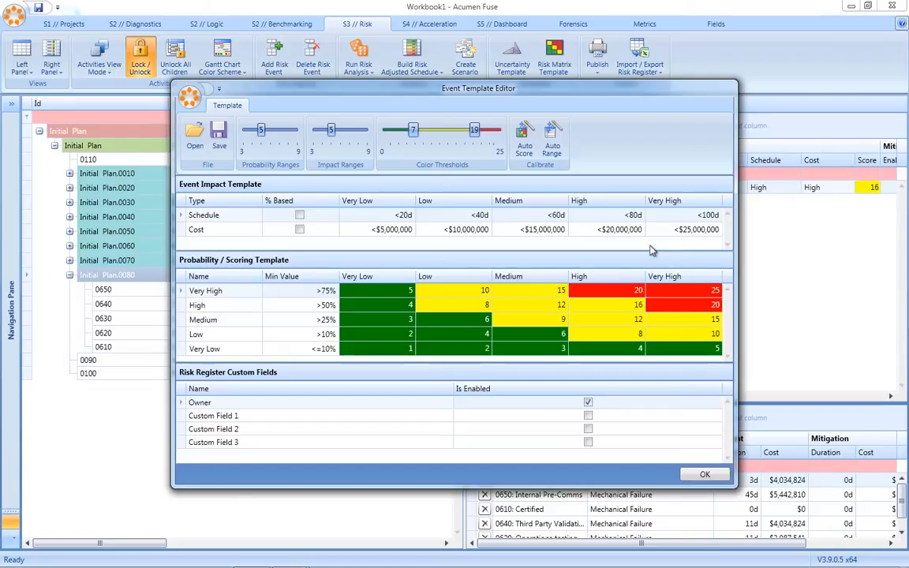
# Apply the 7 and 19 colour thresholds and close the event template editor.
pyautogui.click(704, 473)
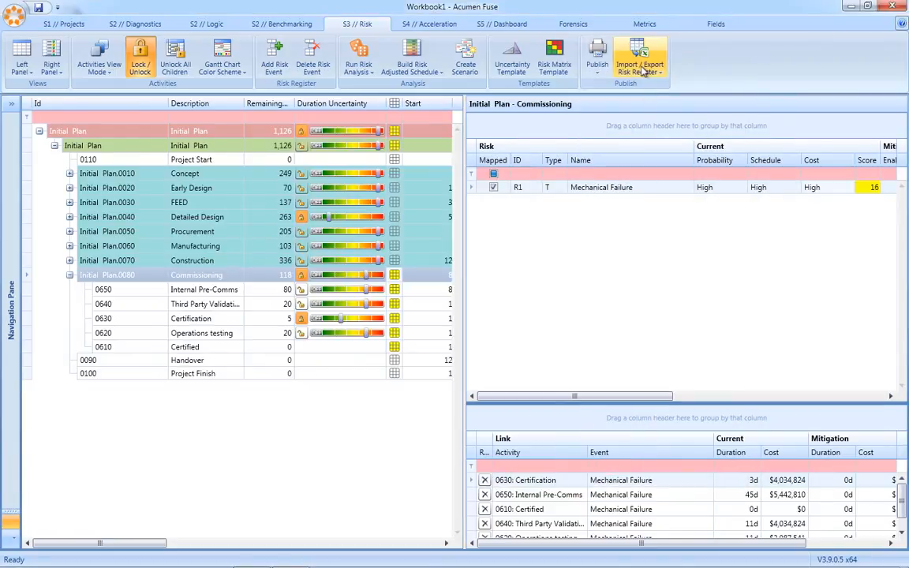
# Import a sample Excel workbook as the risk register.
pyautogui.click(637, 55)
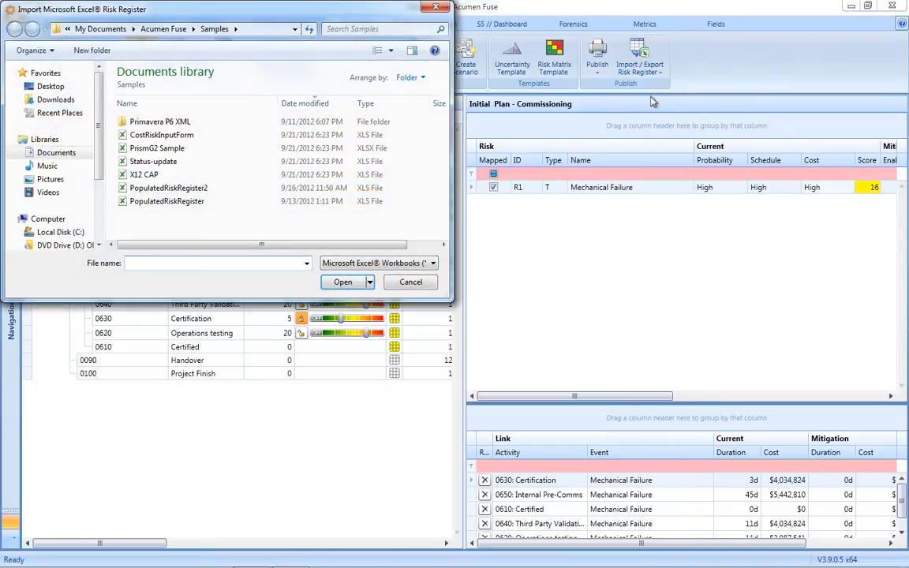
pyautogui.click(342, 281)
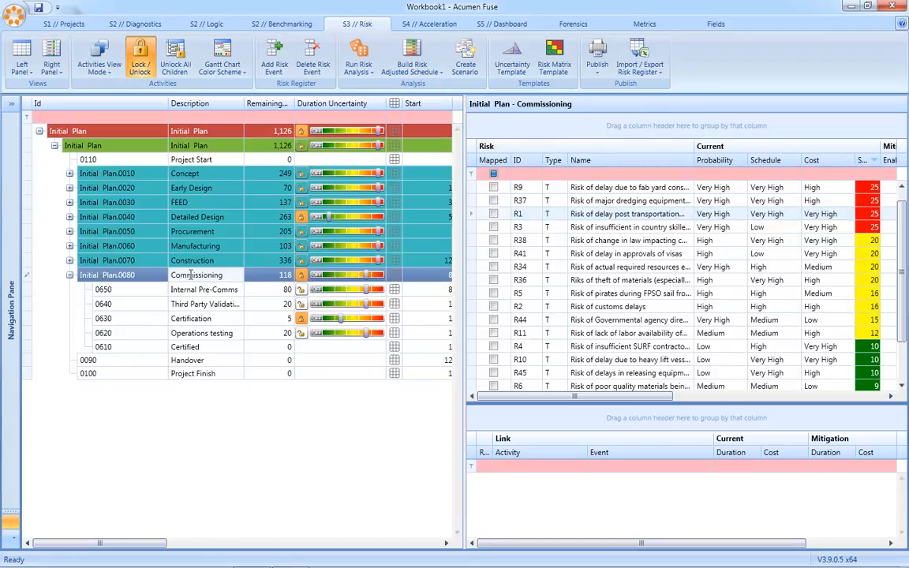
pyautogui.moveTo(270, 254)
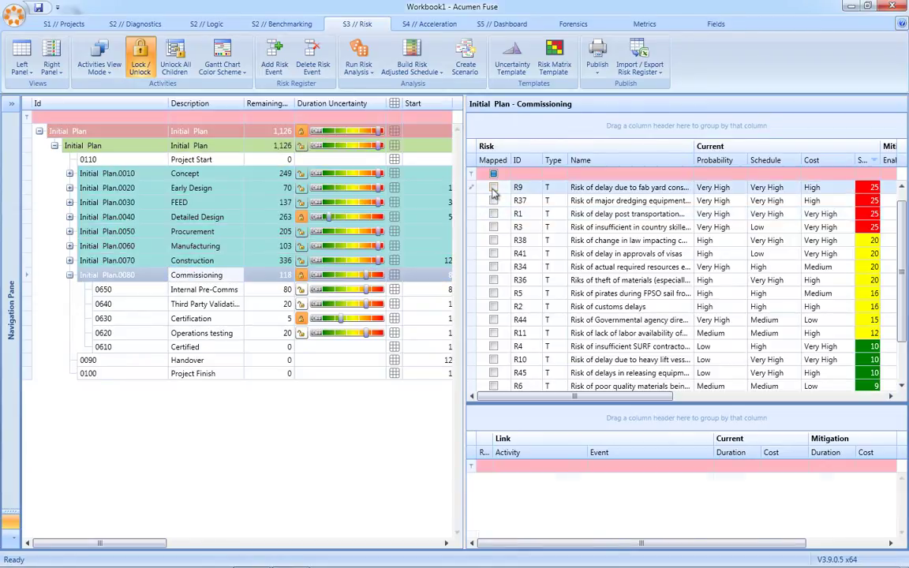
# Map risk R9 (fab yard delay) to Commissioning and select Detailed Design for R34.
pyautogui.click(492, 187)
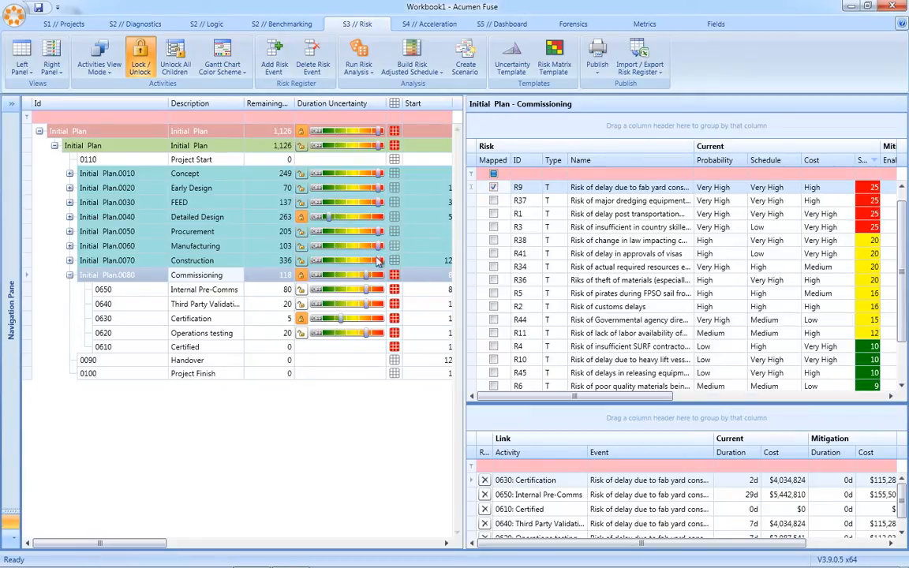
pyautogui.moveTo(421, 310)
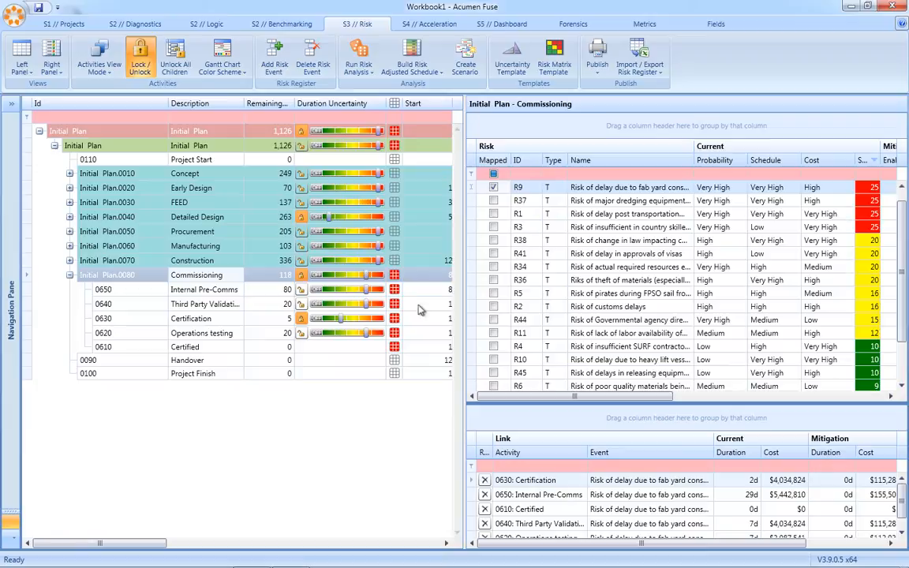
pyautogui.moveTo(242, 280)
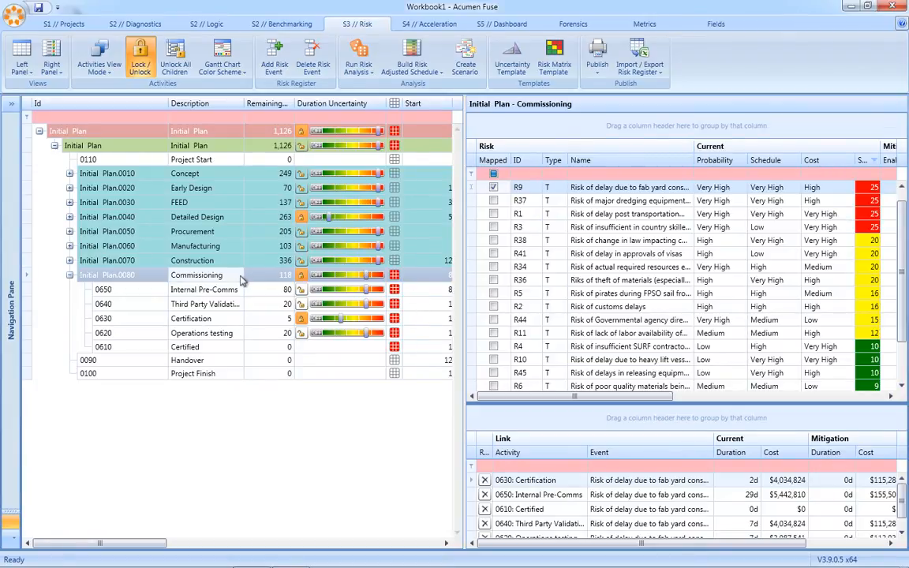
pyautogui.click(70, 260)
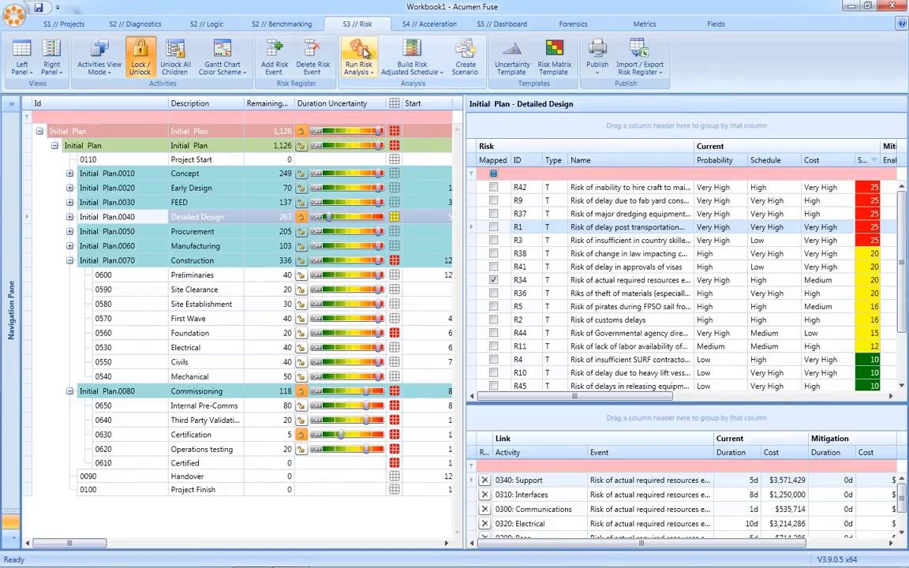
# Run the risk analysis and view the Project Finish and Early Design finish distributions.
pyautogui.click(349, 49)
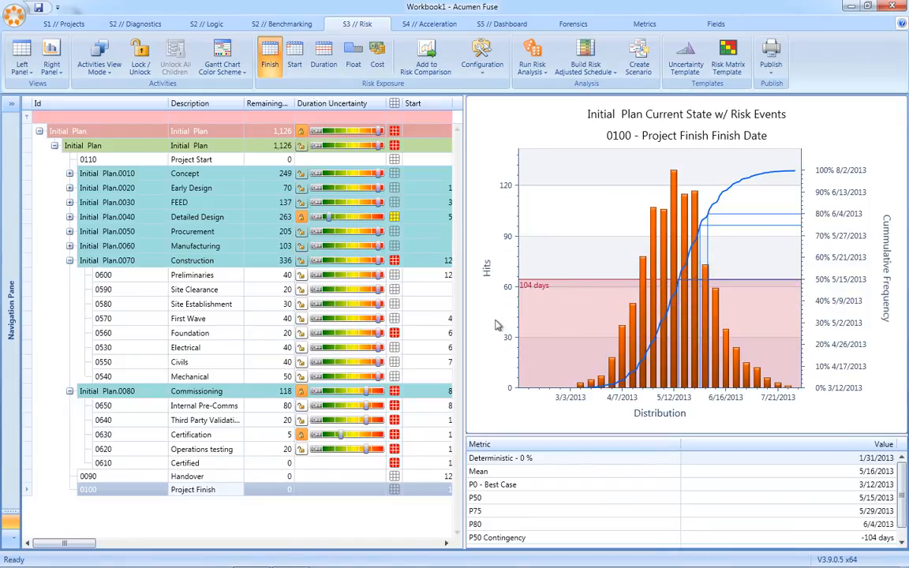
pyautogui.click(192, 187)
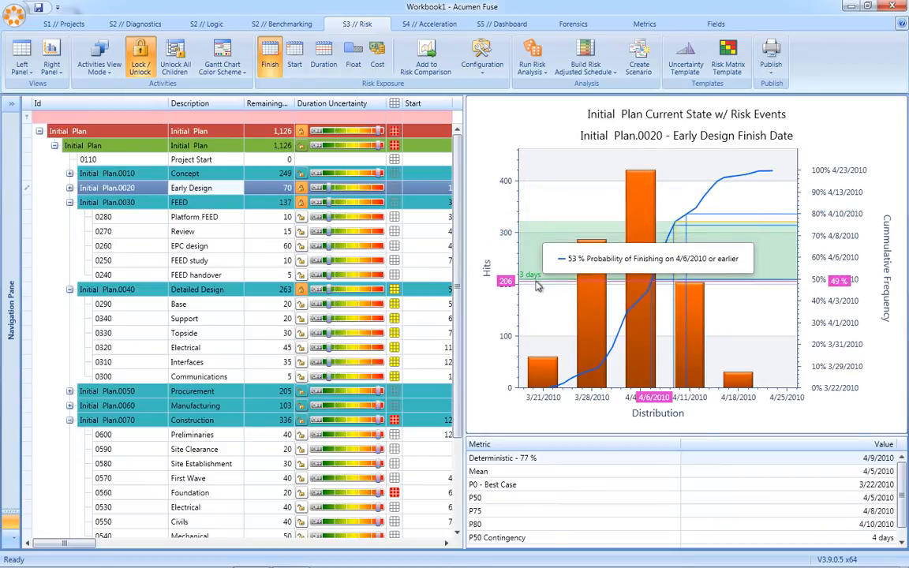
pyautogui.click(315, 59)
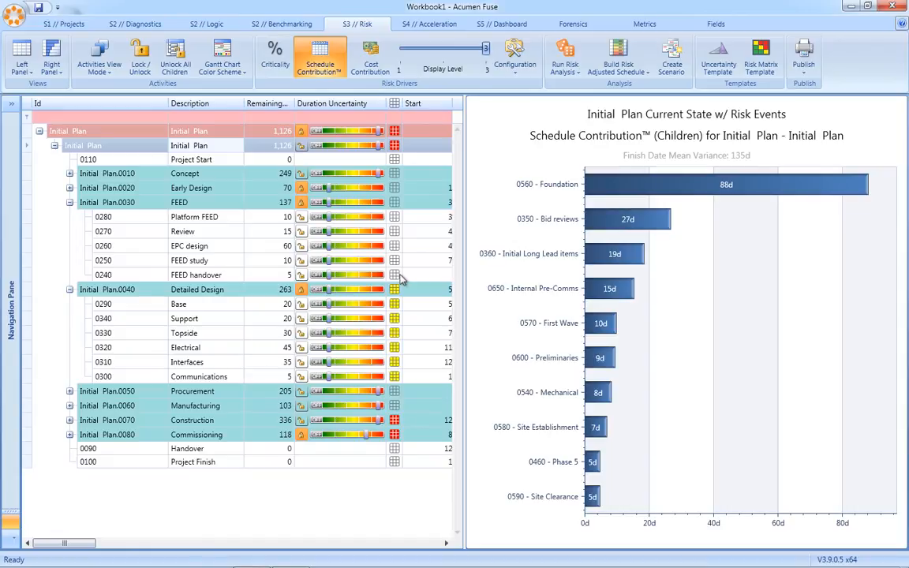
pyautogui.moveTo(544, 247)
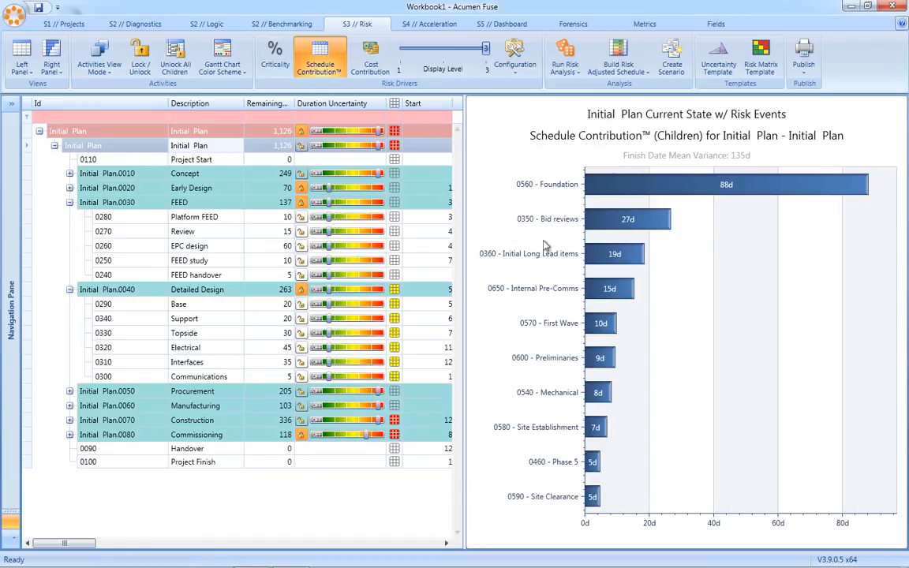
pyautogui.moveTo(746, 228)
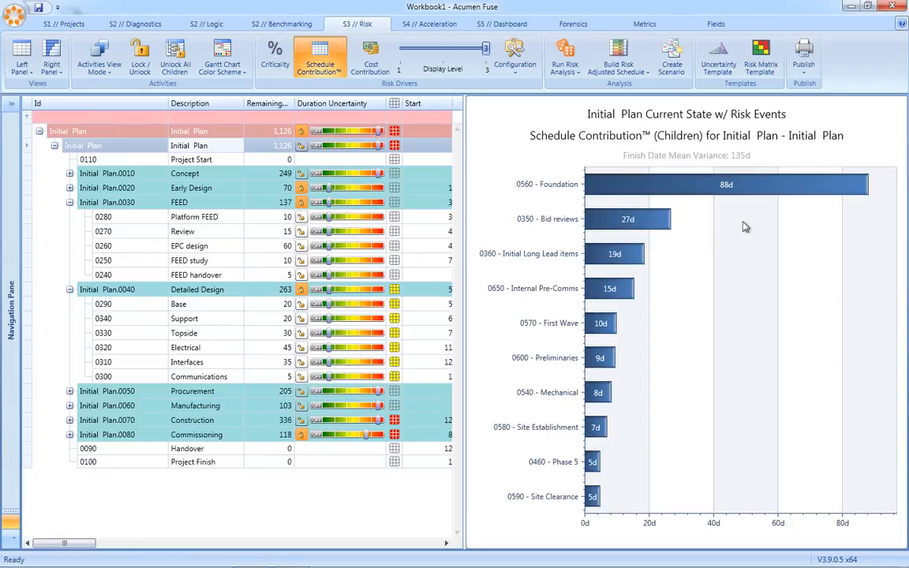
pyautogui.moveTo(731, 201)
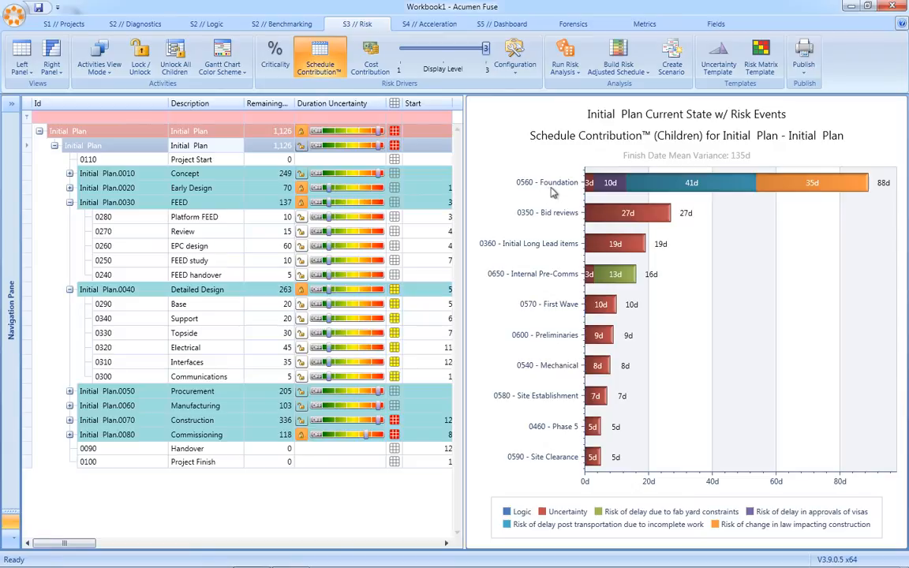
pyautogui.moveTo(560, 529)
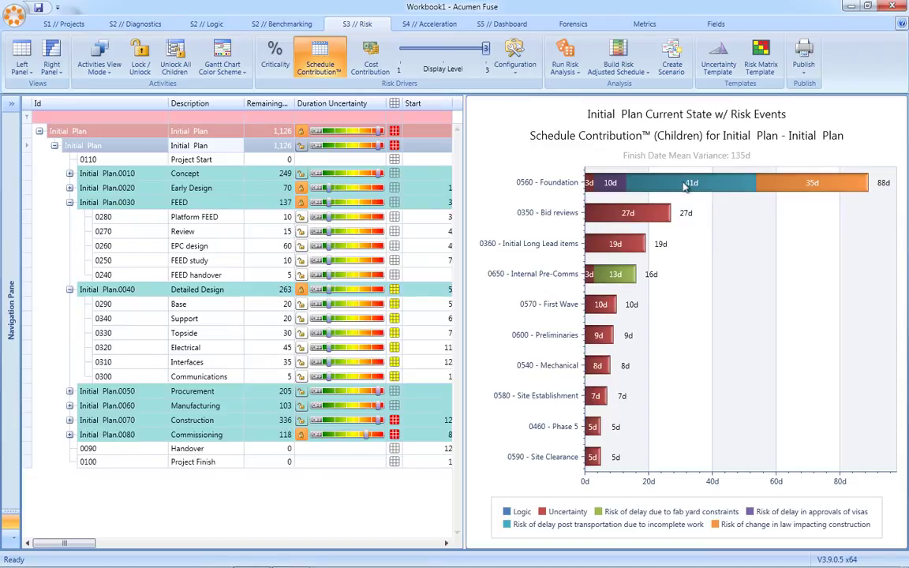
pyautogui.moveTo(800, 187)
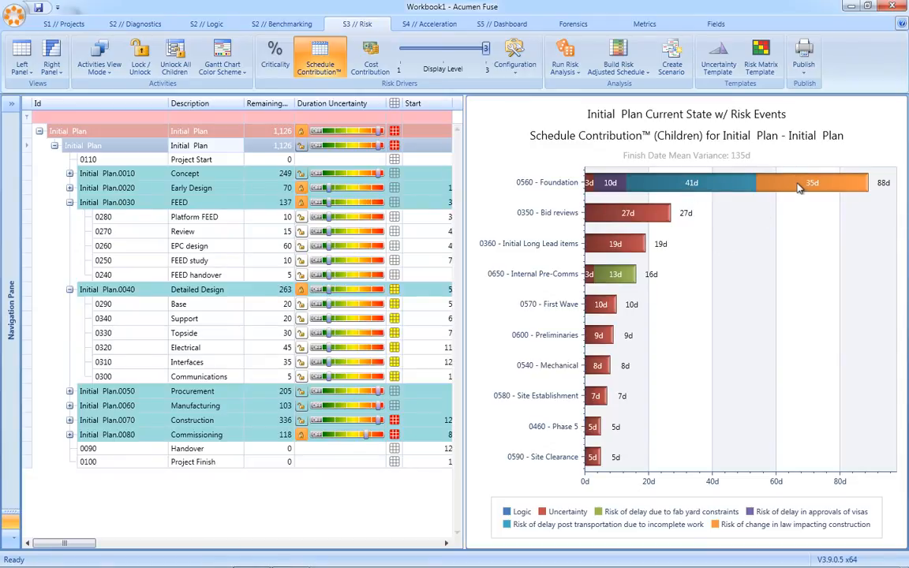
pyautogui.moveTo(563, 93)
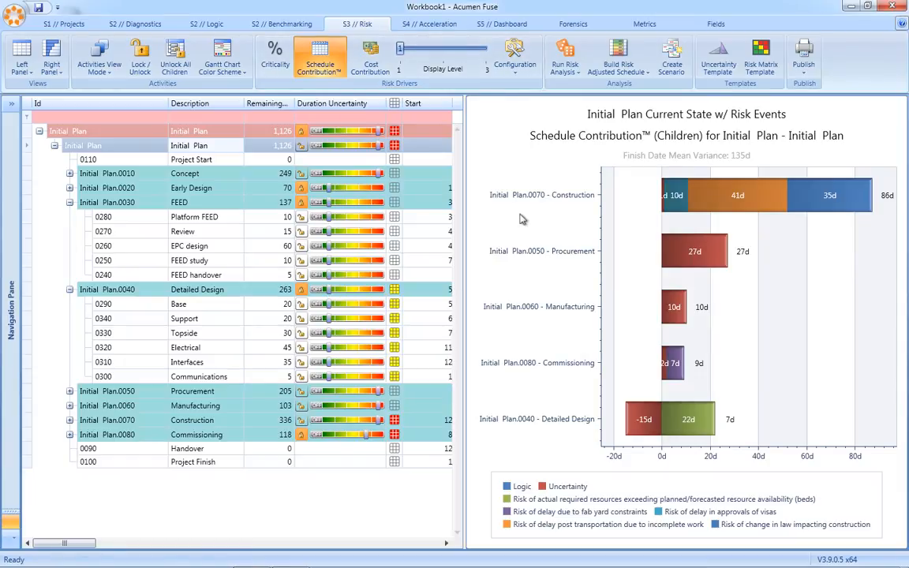
pyautogui.moveTo(549, 209)
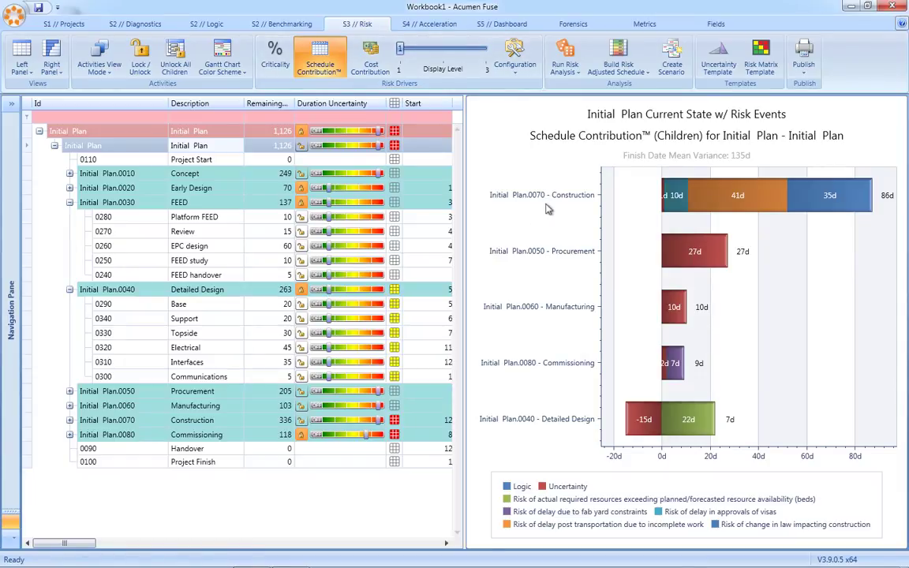
pyautogui.moveTo(558, 251)
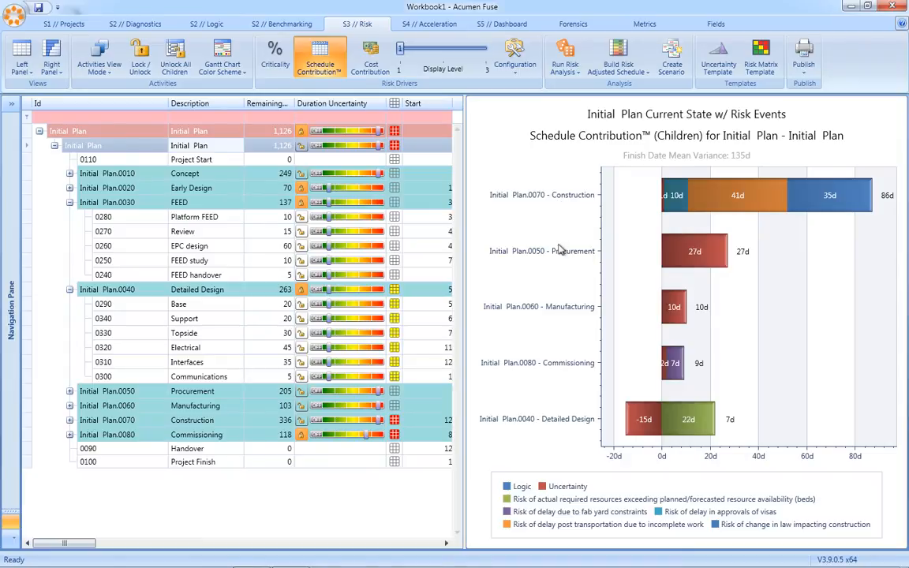
pyautogui.moveTo(555, 369)
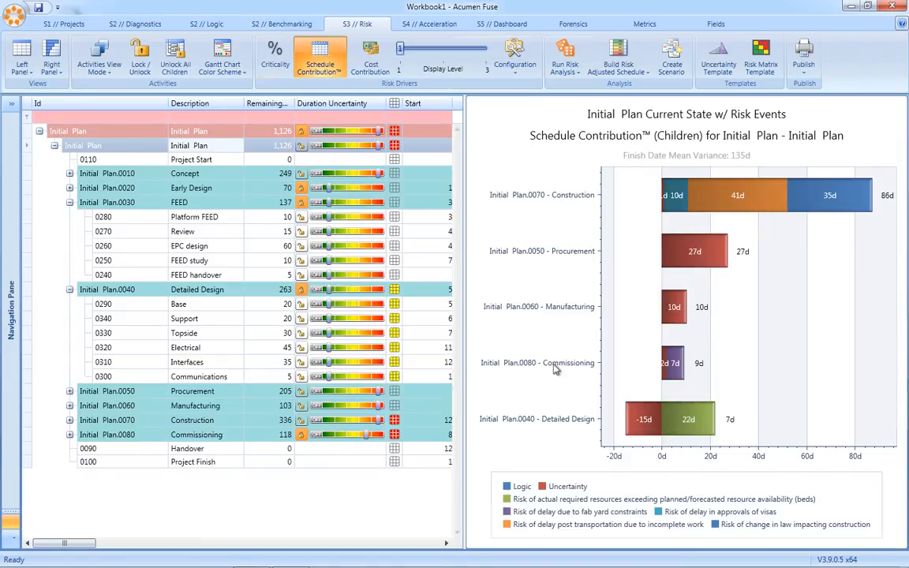
# Break down schedule contribution by risk event and show Sheet1's cost risk histogram.
pyautogui.click(471, 59)
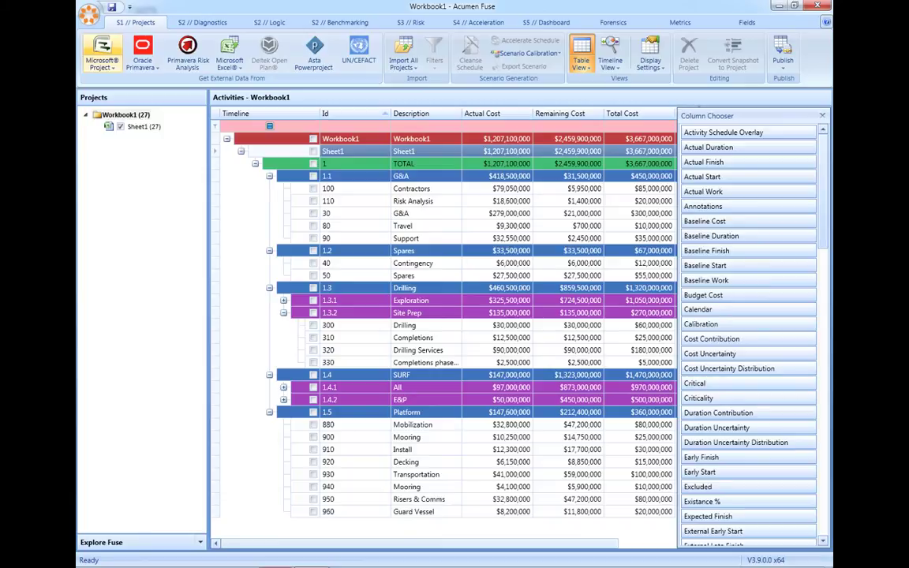
pyautogui.click(409, 22)
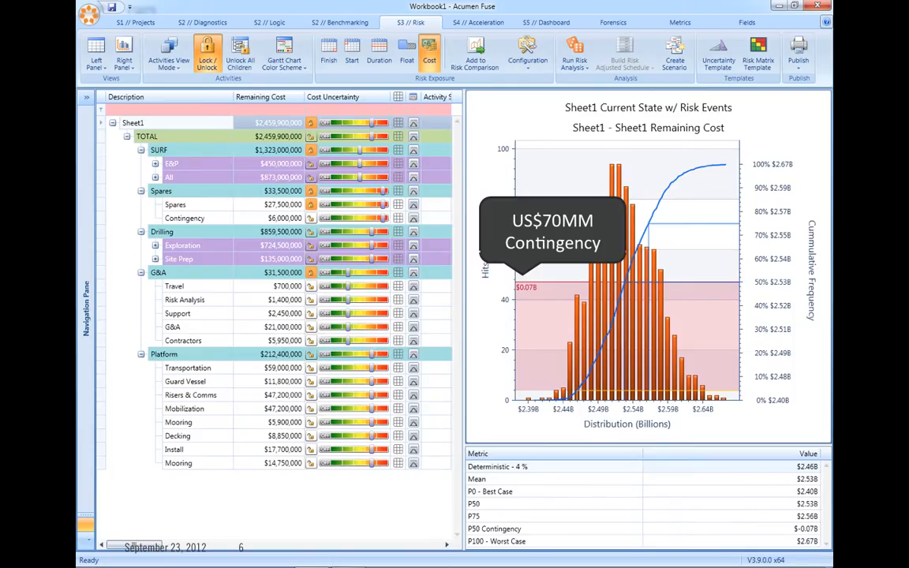